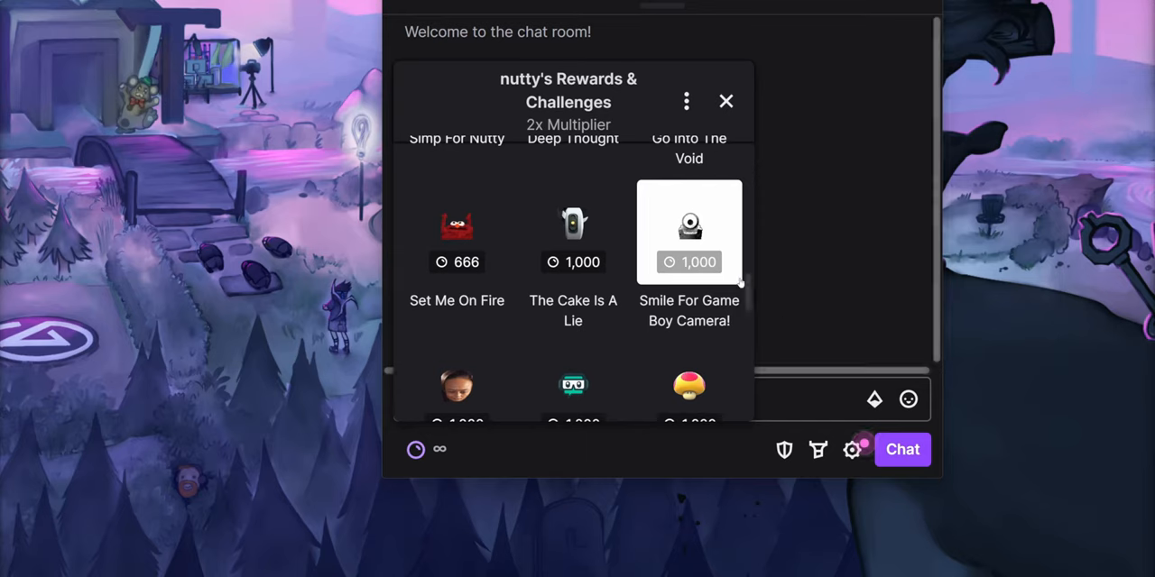
Redeem the 'Smile For Game Boy Camera!' reward from the channel points rewards.
left_click(688, 231)
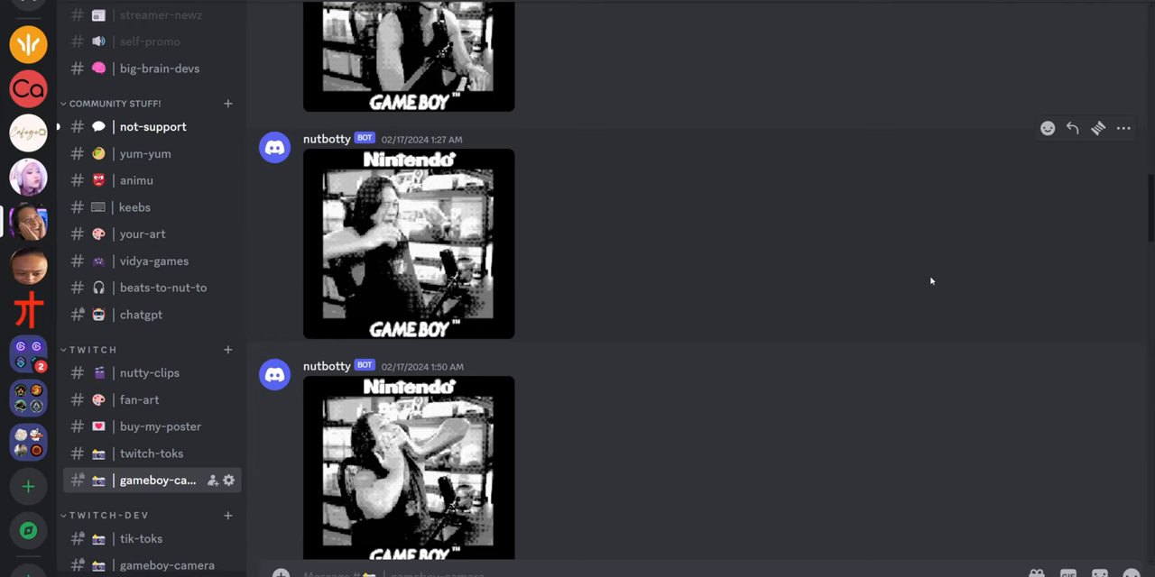
scroll("down", 3)
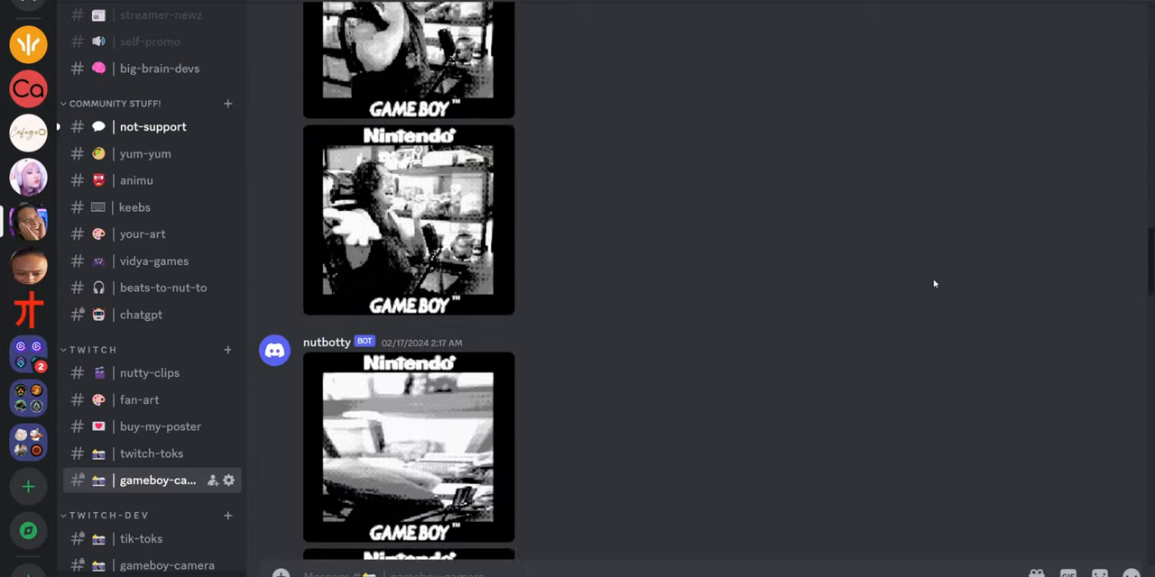
scroll("down", 3)
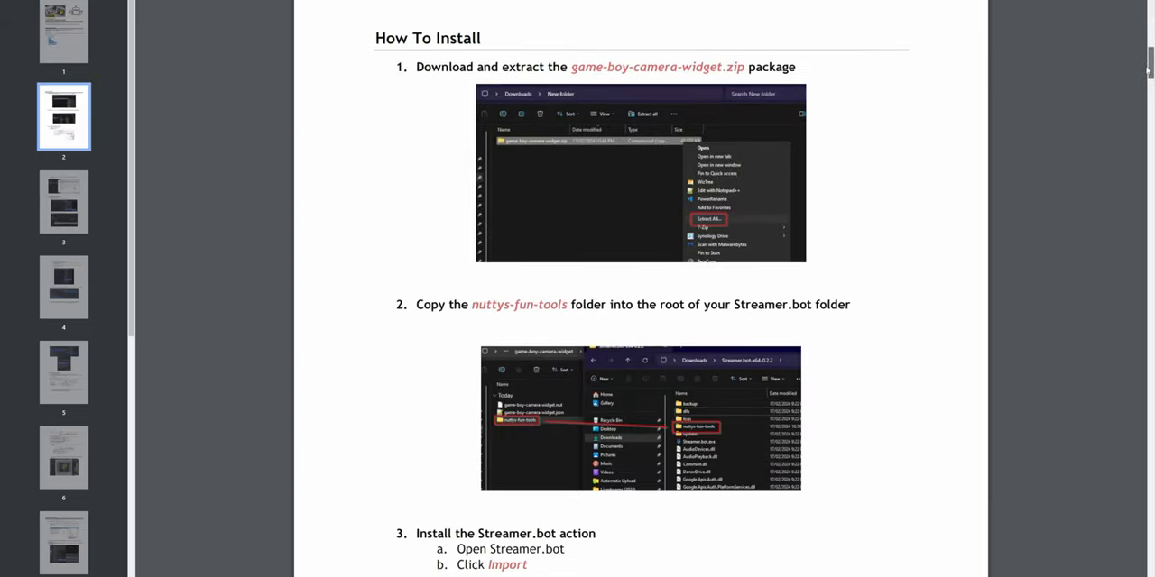
scroll("down", 3)
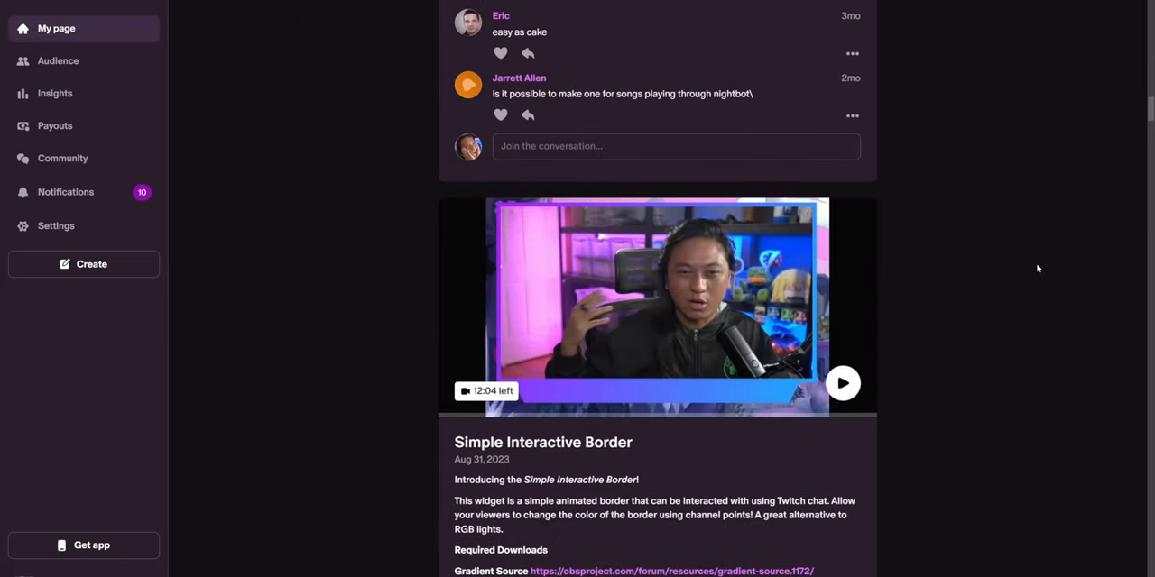
scroll("down", 3)
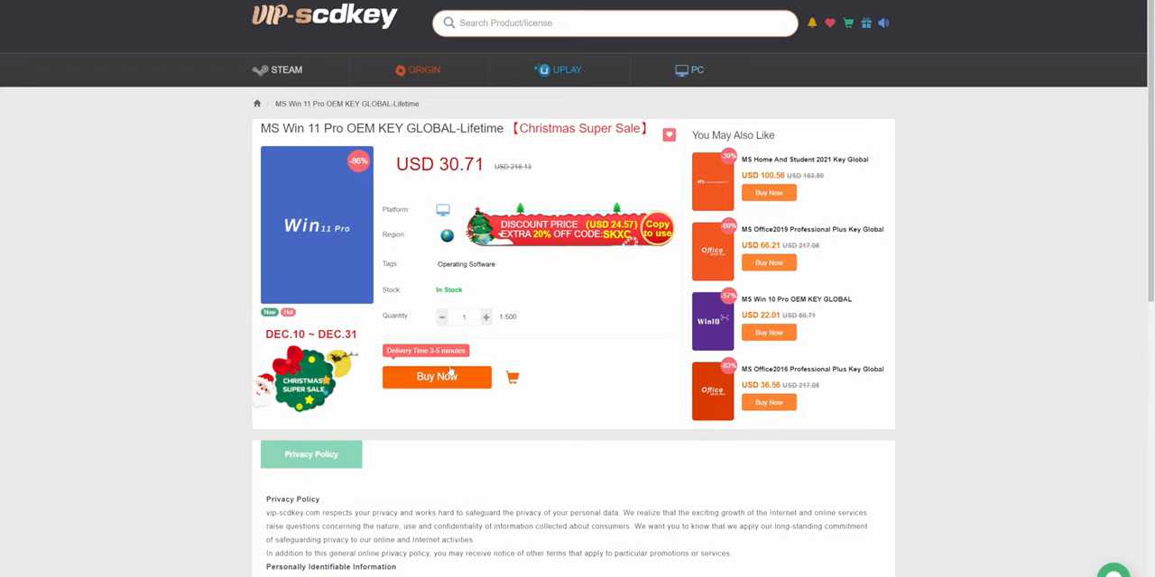
Start buying the Windows 11 Pro key and apply the 'nutty' promotion code.
left_click(437, 376)
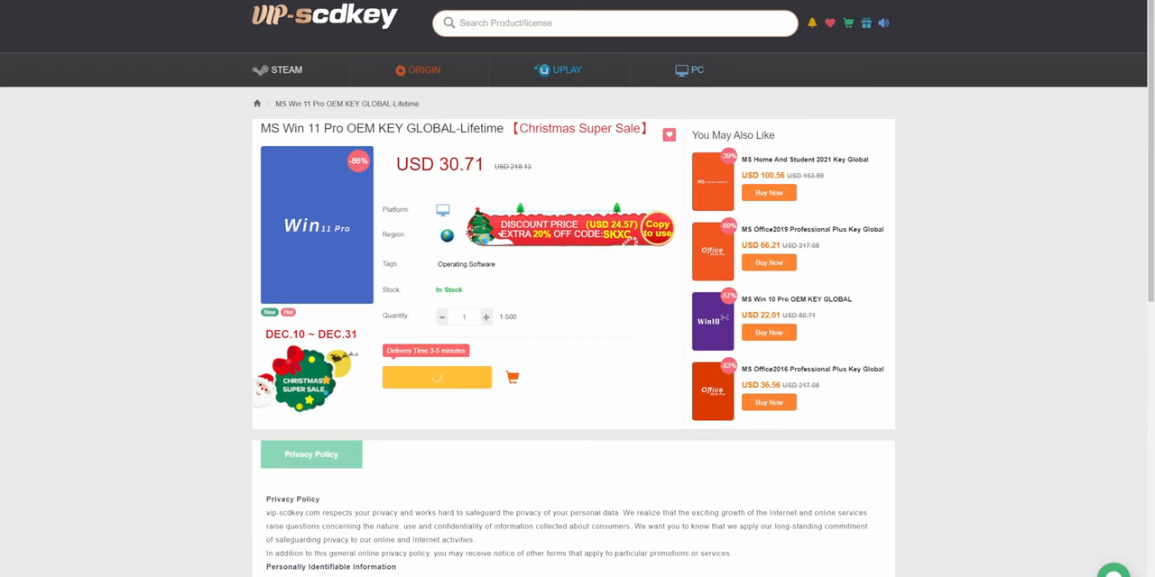
left_click(438, 378)
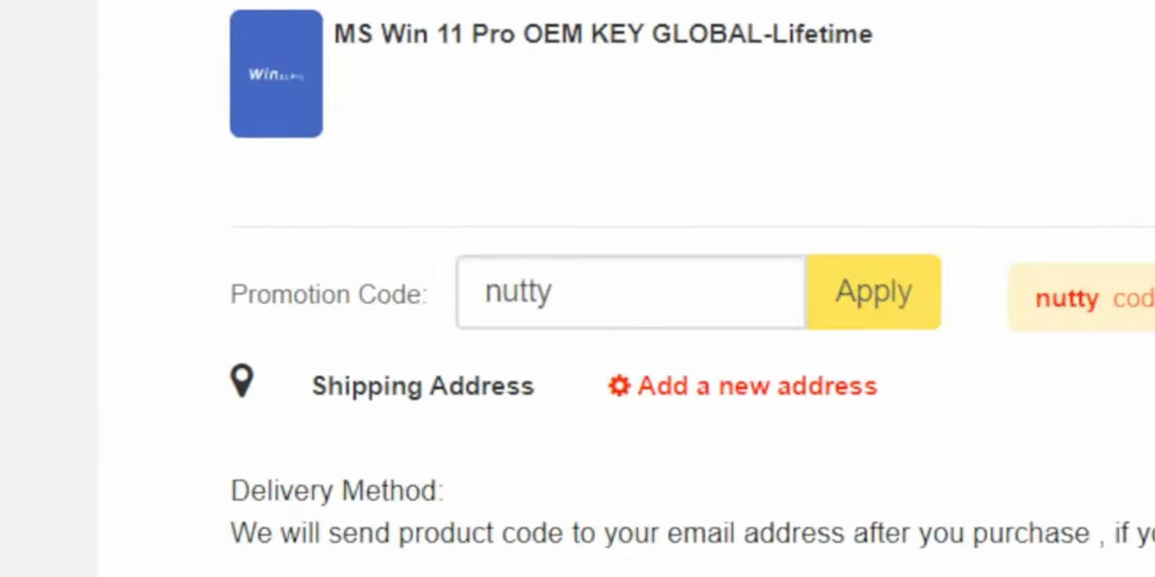
left_click(872, 291)
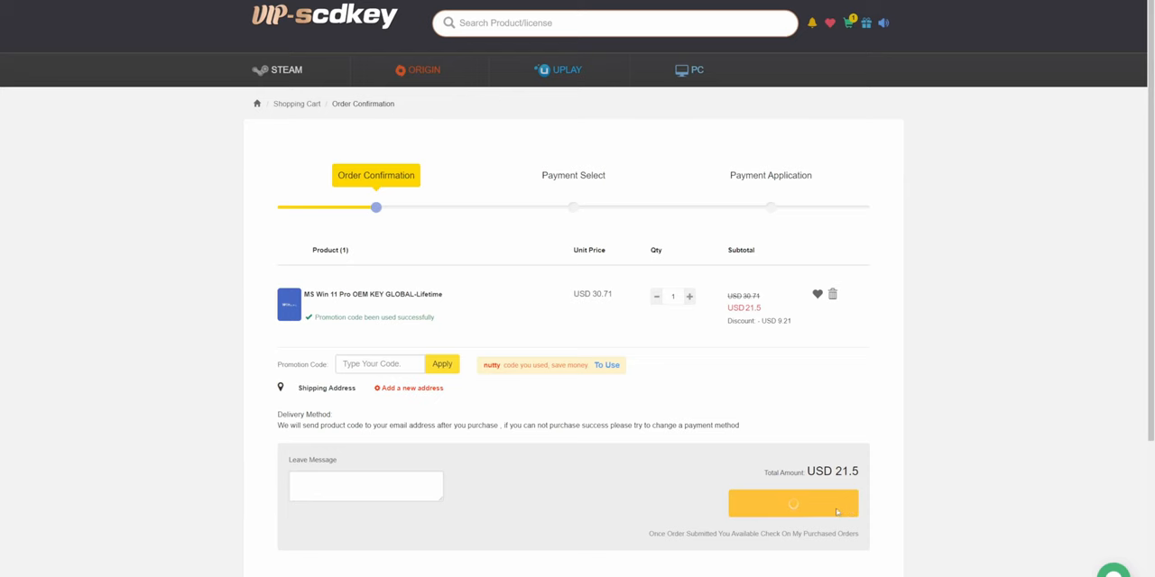
Submit and pay the USD 21.5 order, then submit the key in Windows activation.
left_click(793, 504)
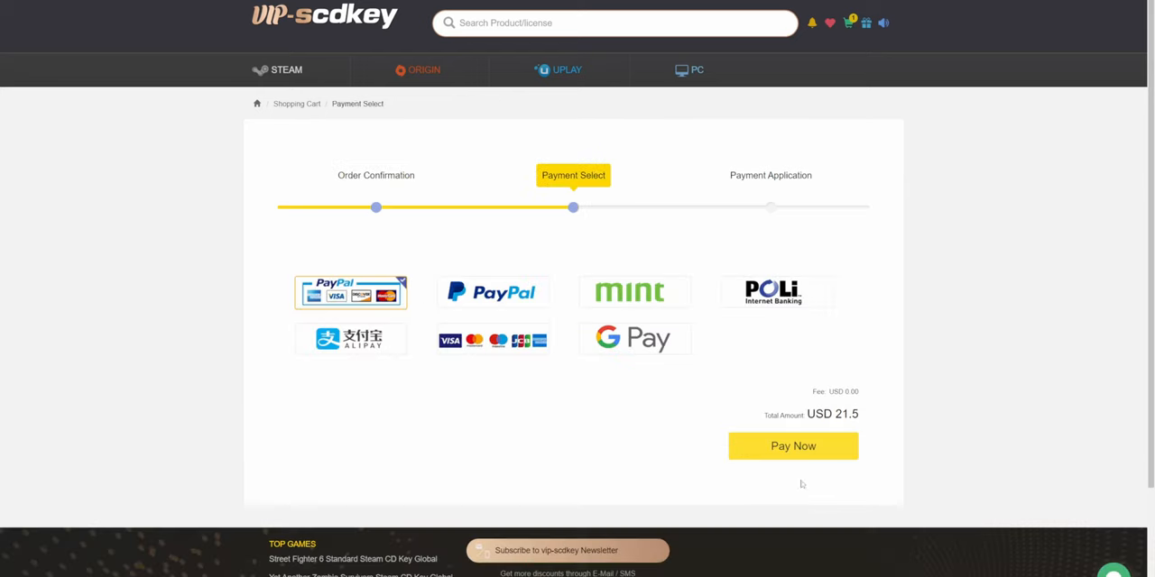
left_click(792, 446)
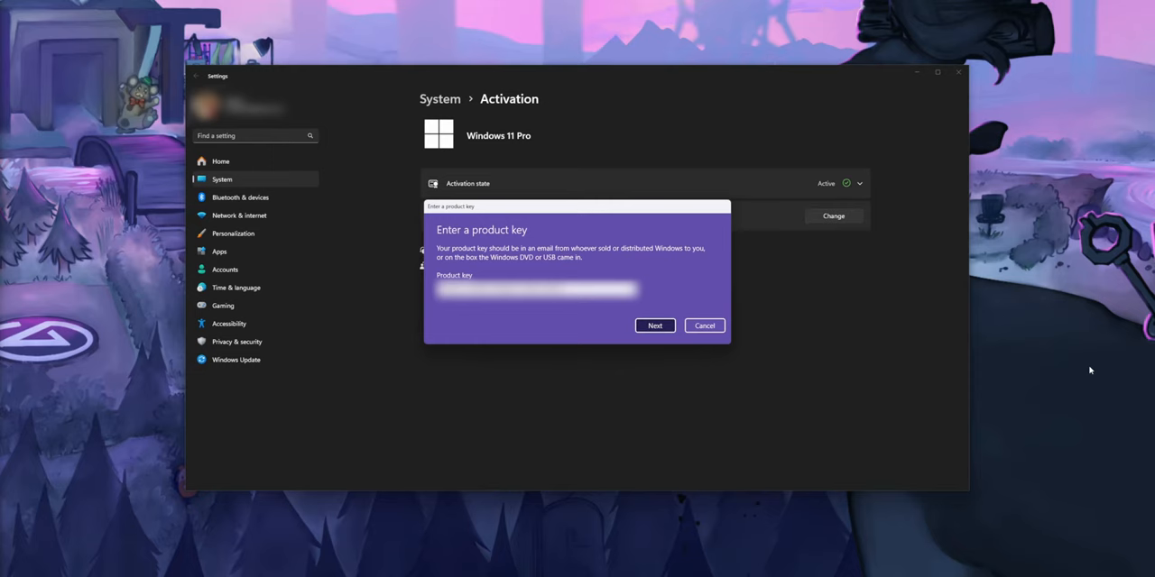
left_click(703, 326)
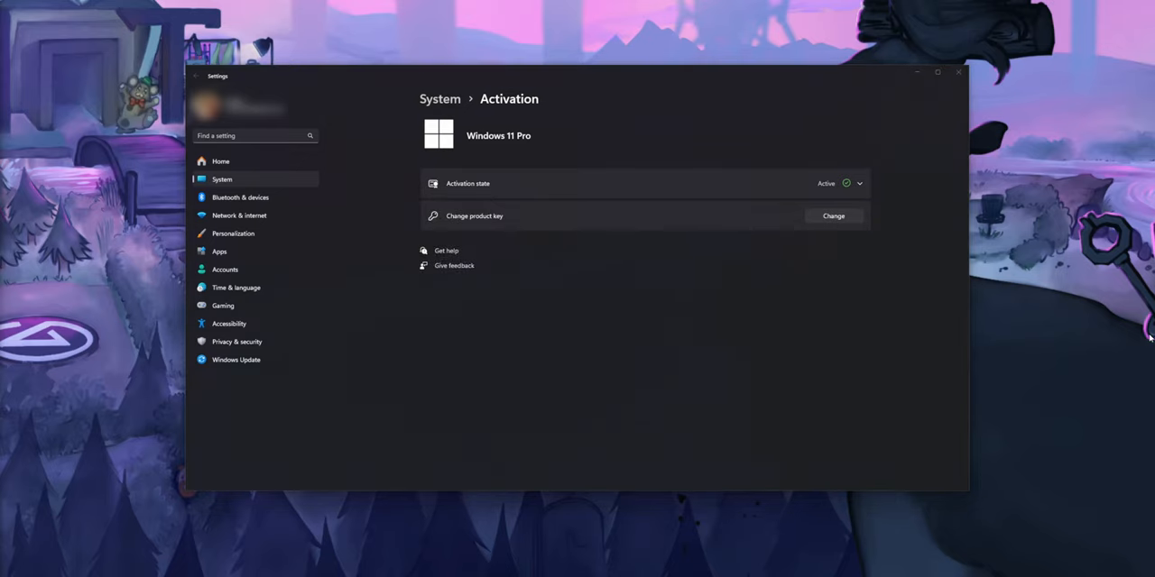